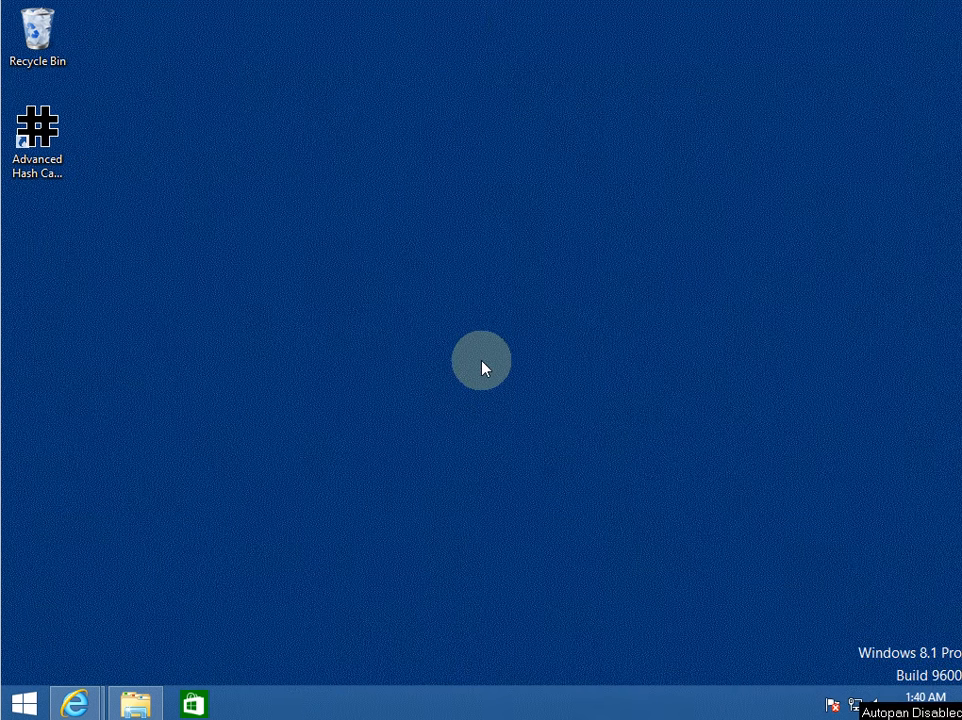
pyautogui.moveTo(450, 370)
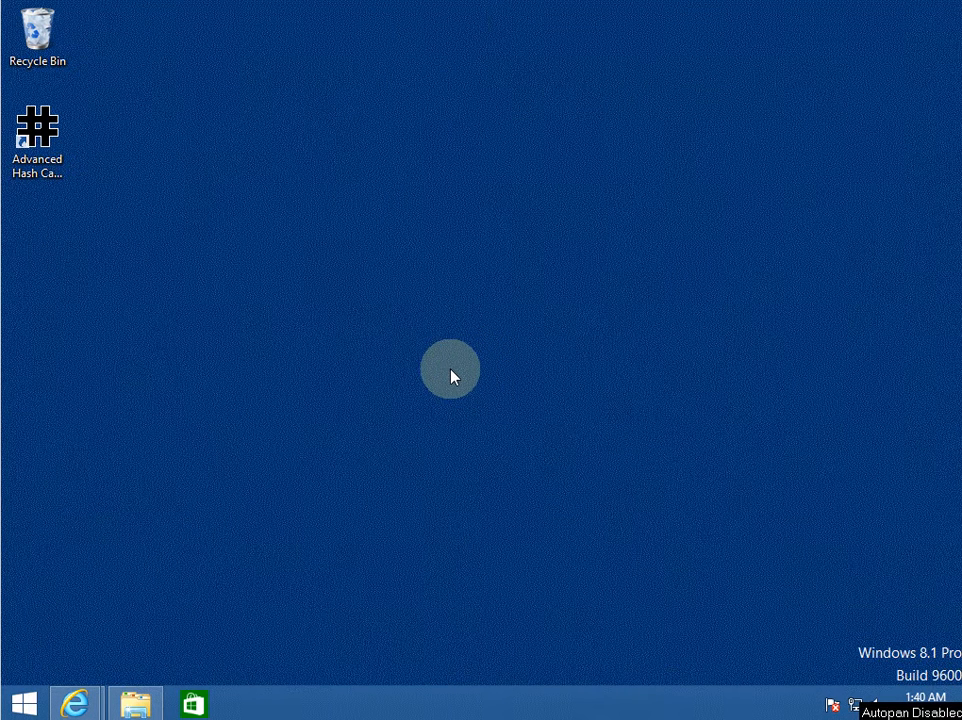
pyautogui.moveTo(404, 412)
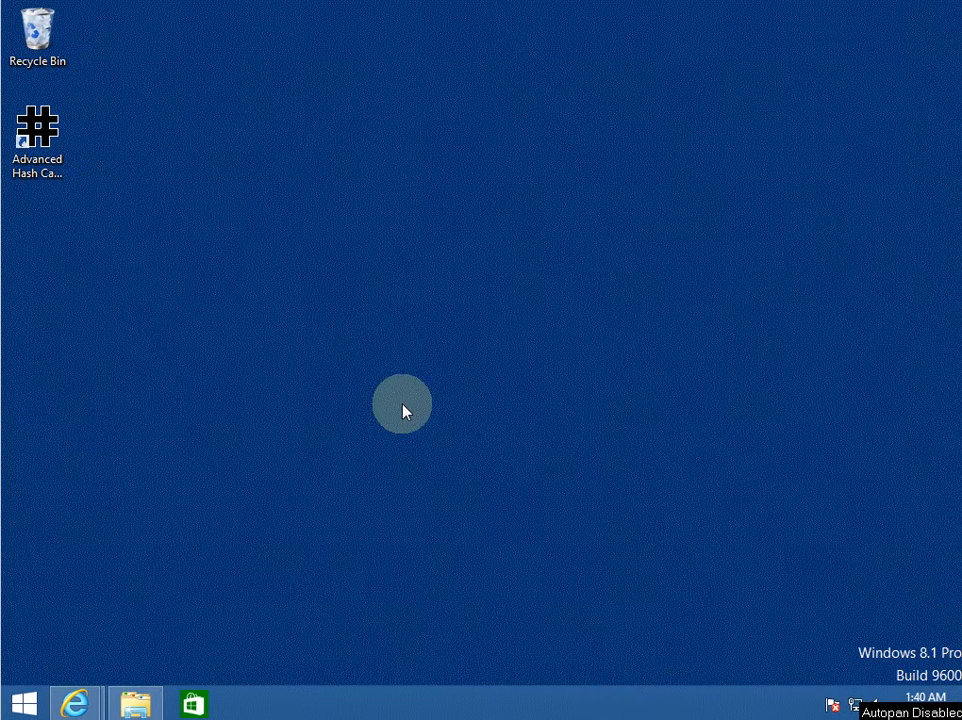
pyautogui.moveTo(409, 419)
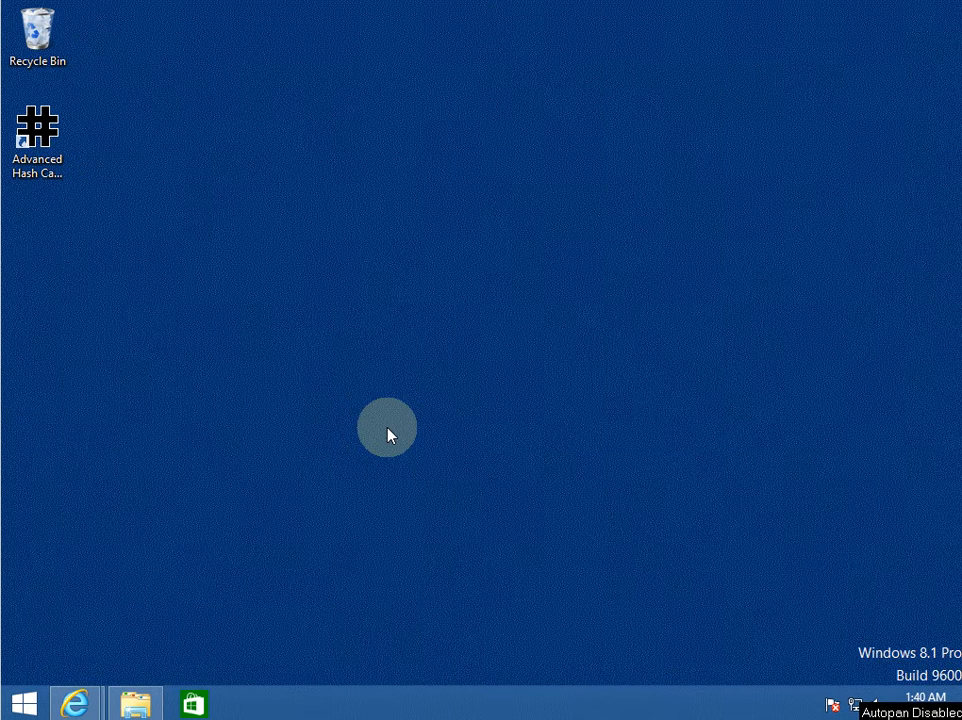
pyautogui.moveTo(362, 470)
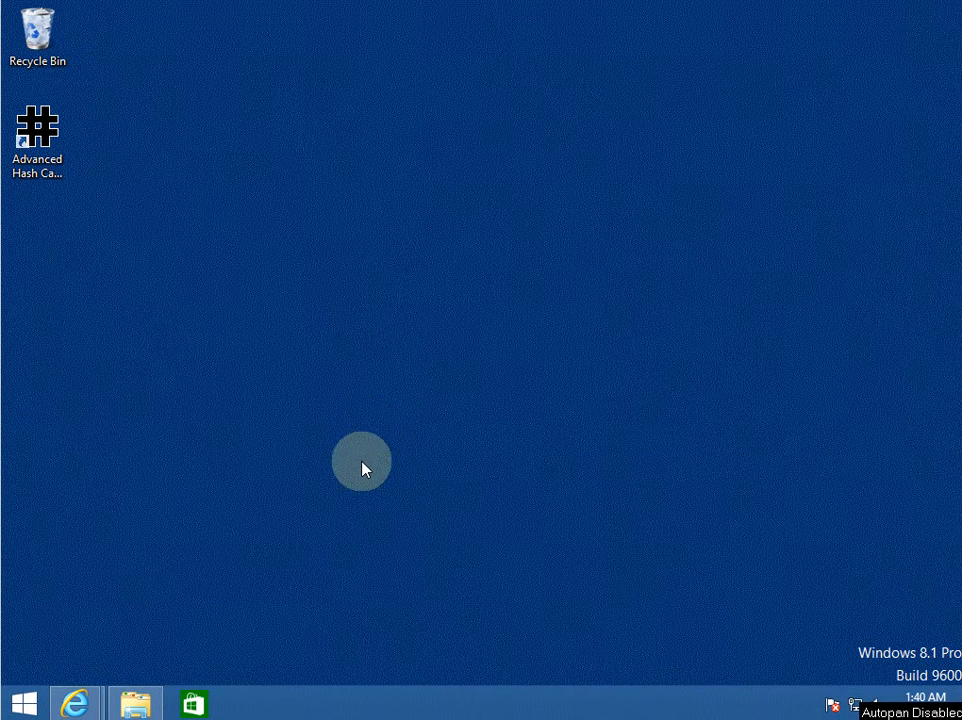
pyautogui.moveTo(296, 528)
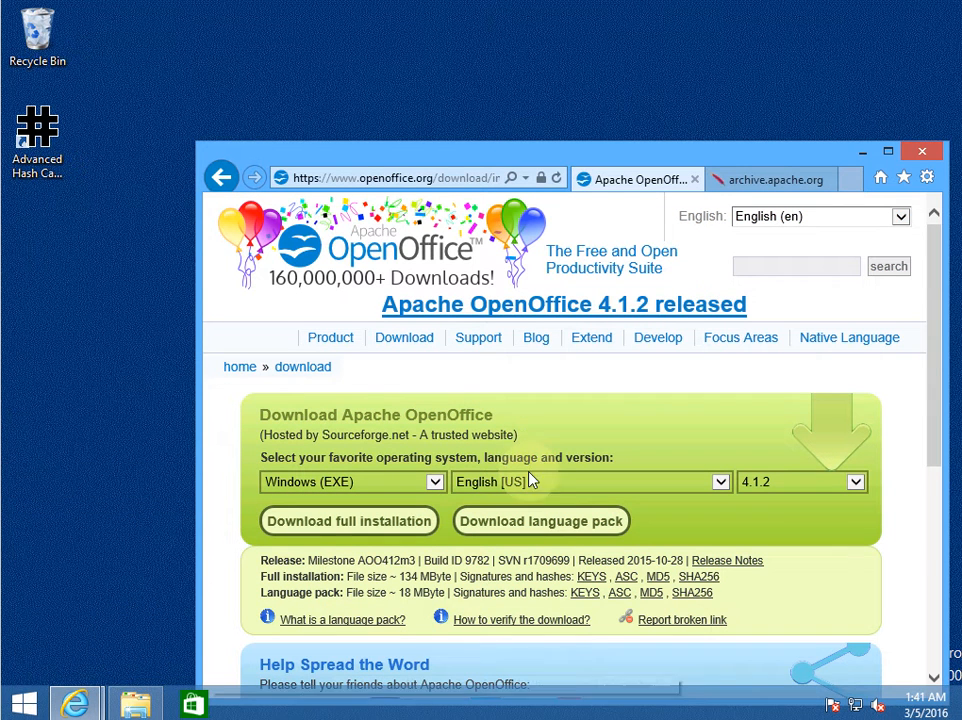
pyautogui.moveTo(540, 416)
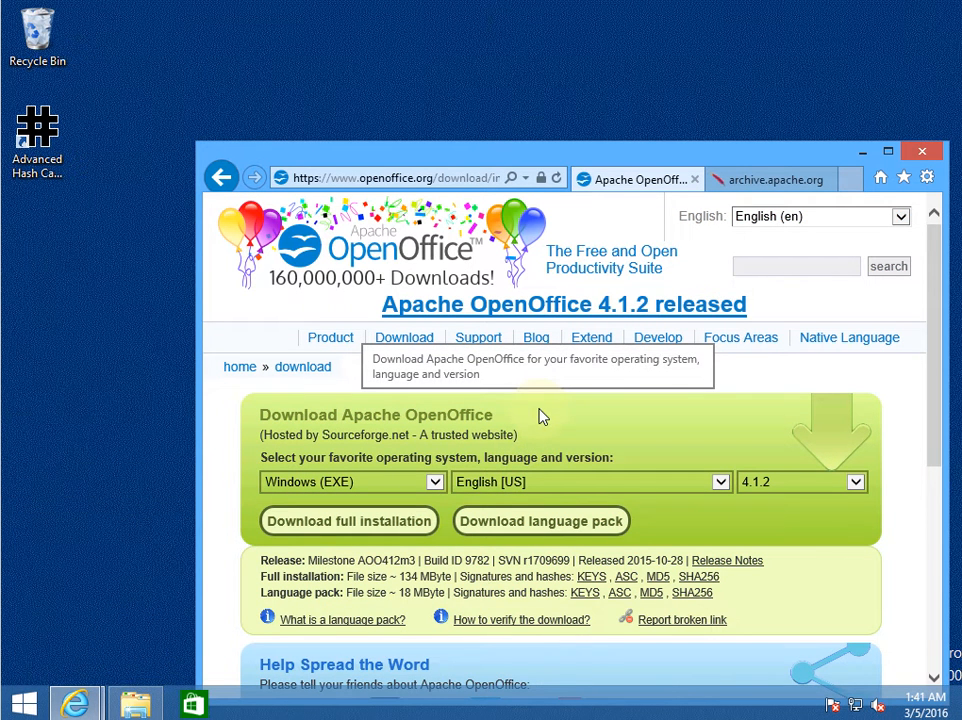
pyautogui.moveTo(688, 460)
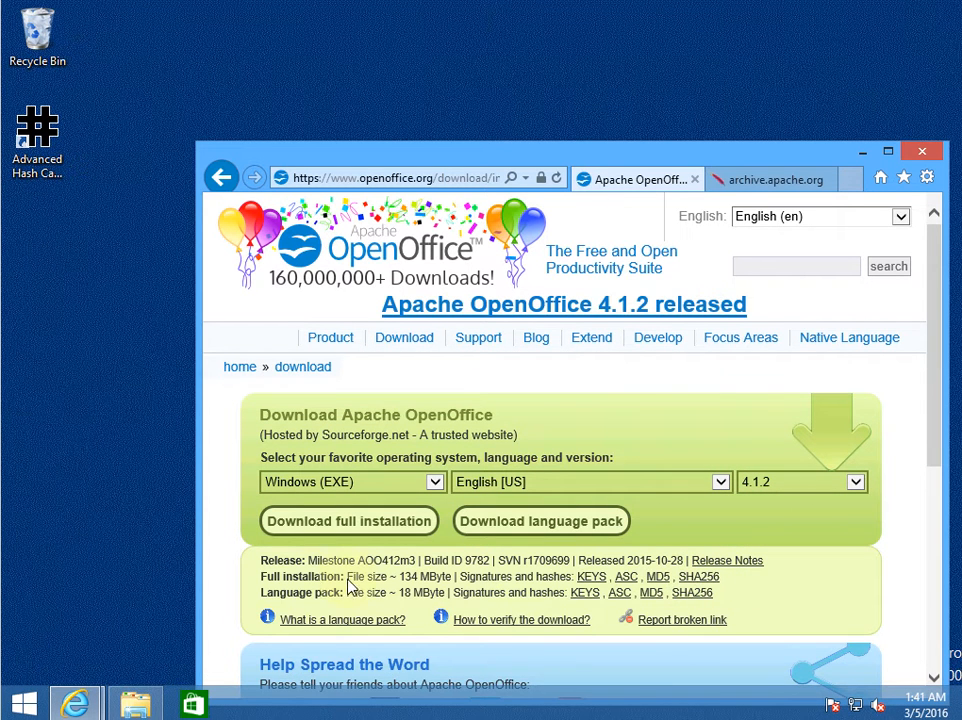
pyautogui.moveTo(698, 577)
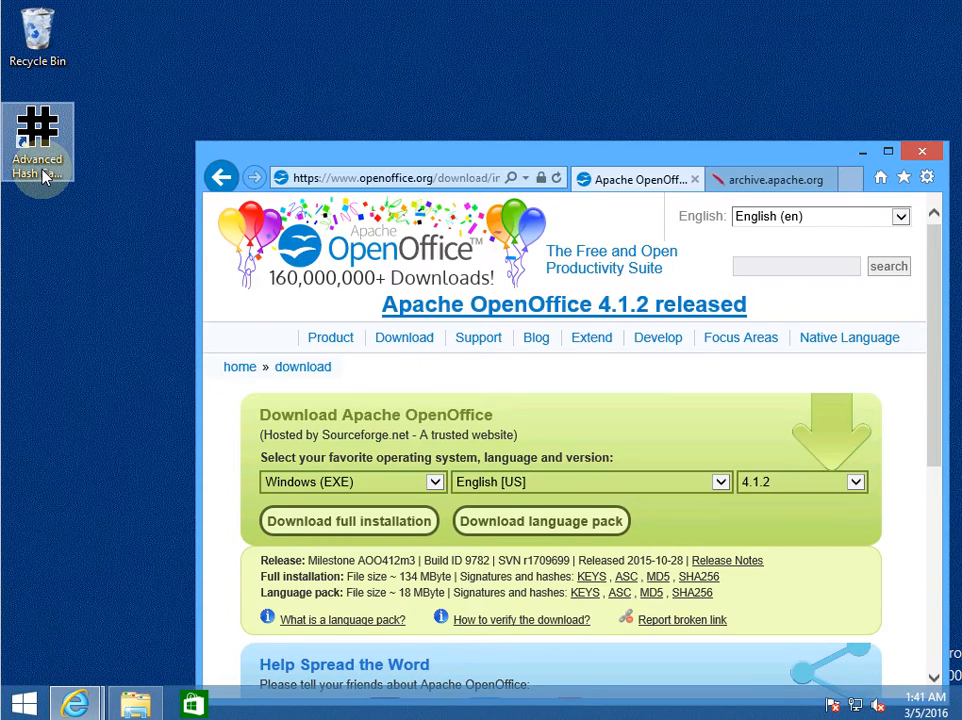
# - Launch Advanced Hash Calculator and add the downloaded OpenOffice 4.1.2 installer for SHA-2 256 hashing
pyautogui.doubleClick(37, 140)
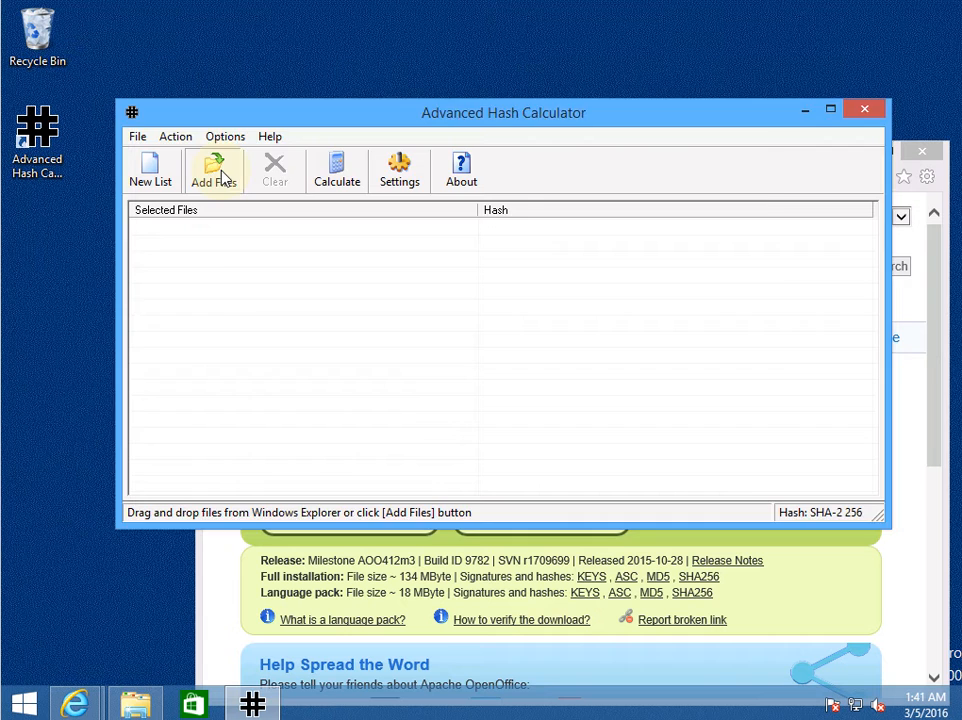
pyautogui.click(214, 170)
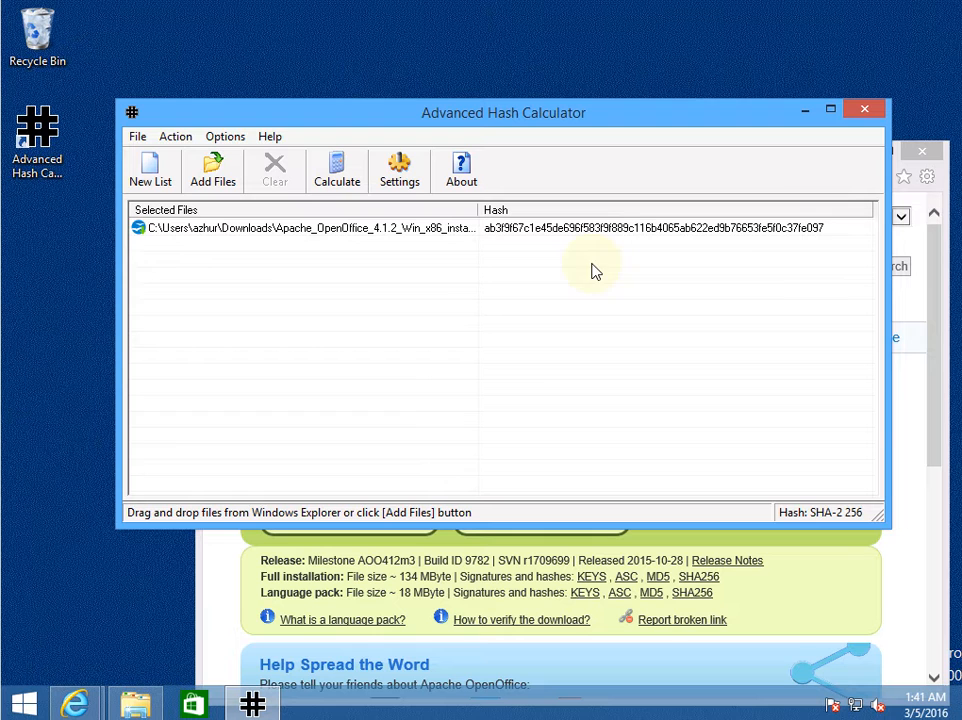
pyautogui.moveTo(913, 553)
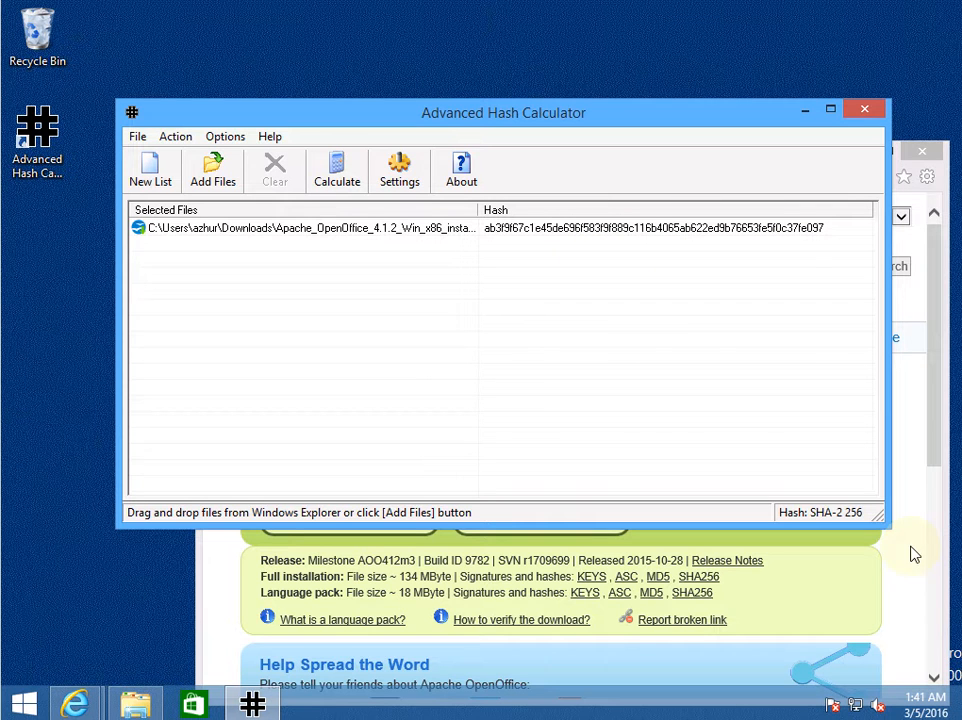
pyautogui.moveTo(920, 350)
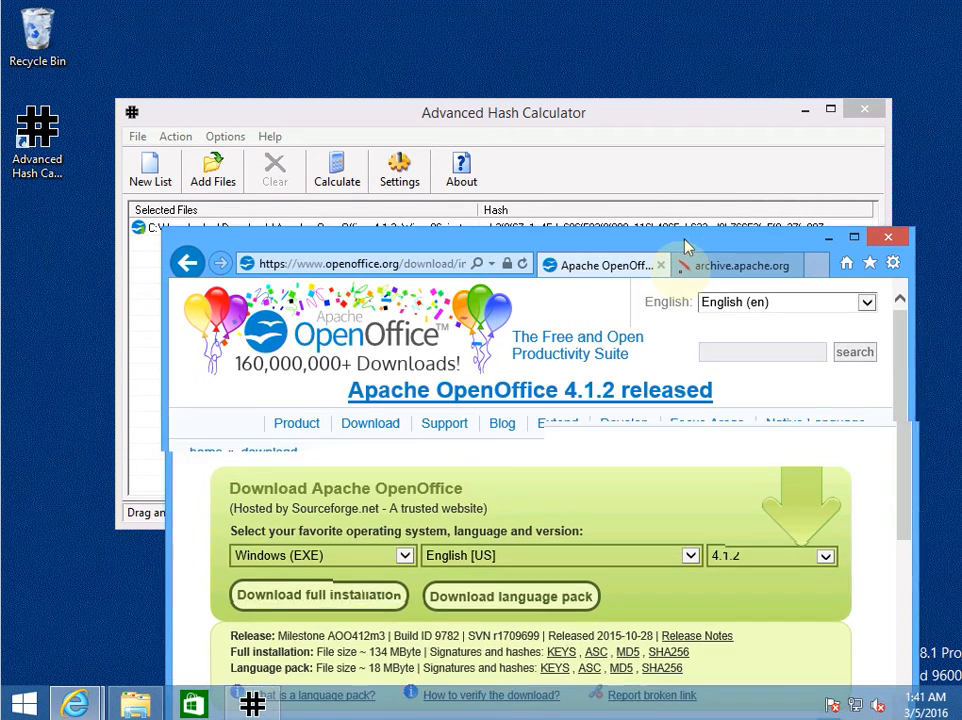
# - Switch to the archive.apache.org page showing the published SHA-256 for the 4.1.2 installer
pyautogui.click(730, 265)
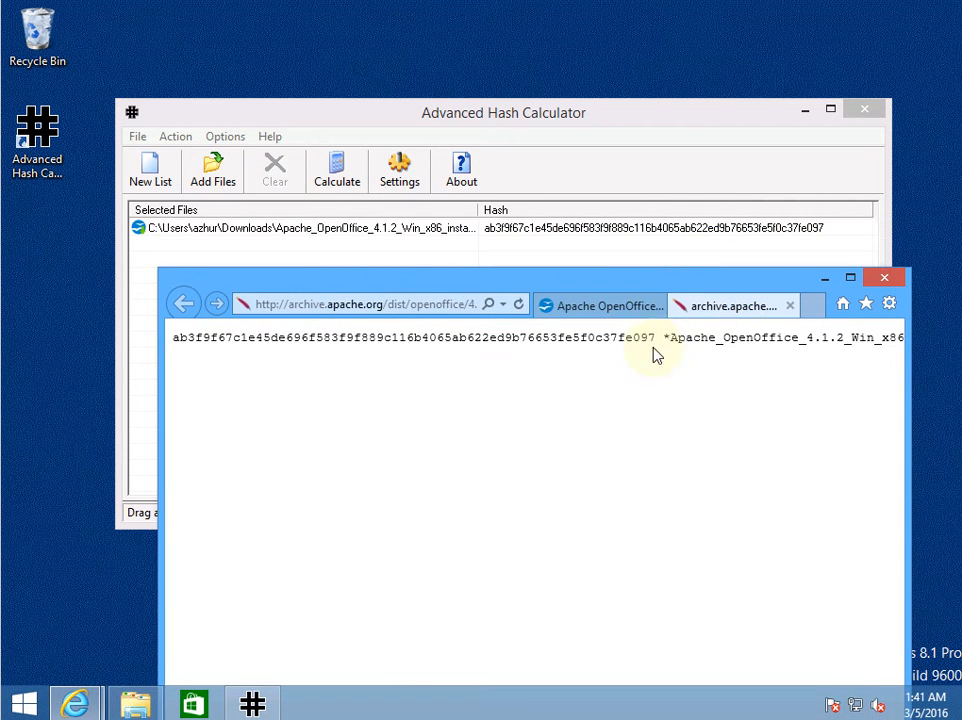
pyautogui.moveTo(575, 237)
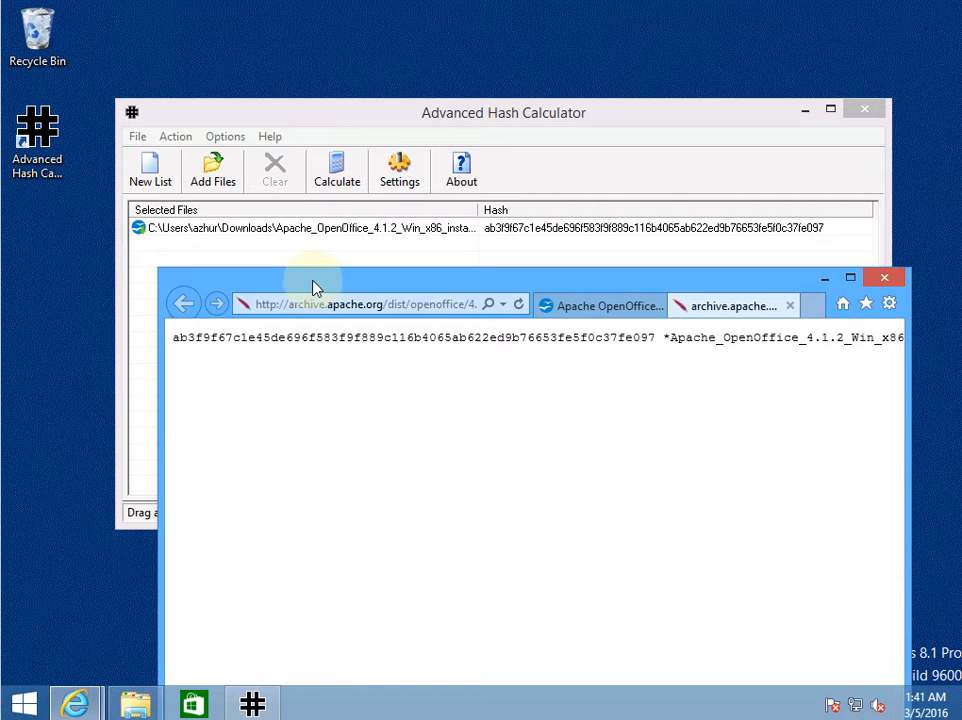
# - Bring Advanced Hash Calculator forward to compare its hash with the published ab3f9f67…fe097 value
pyautogui.click(504, 112)
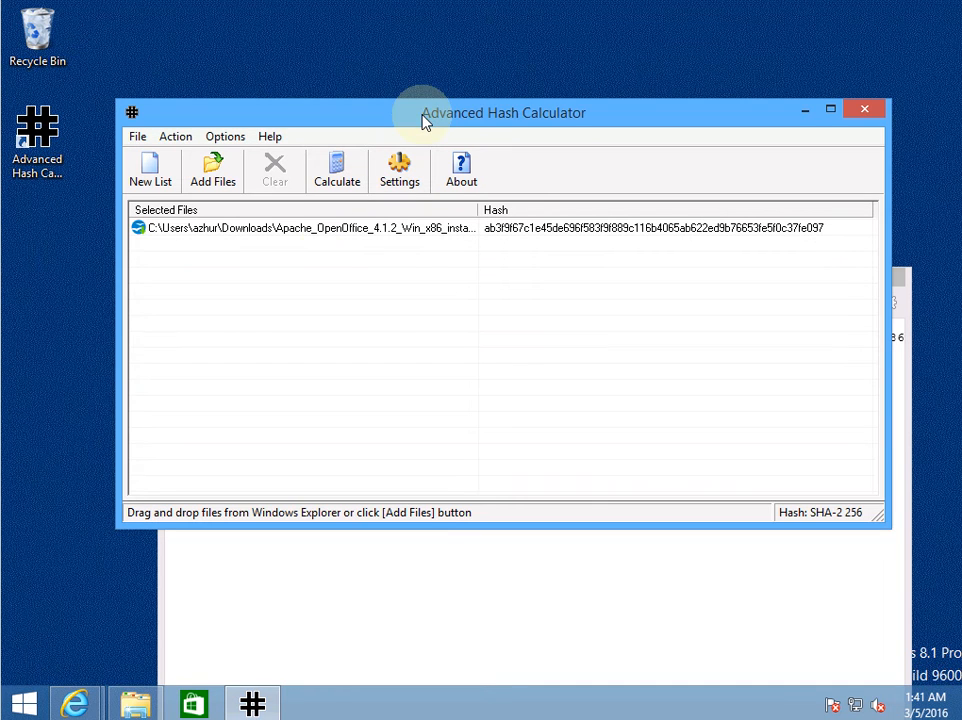
pyautogui.moveTo(538, 128)
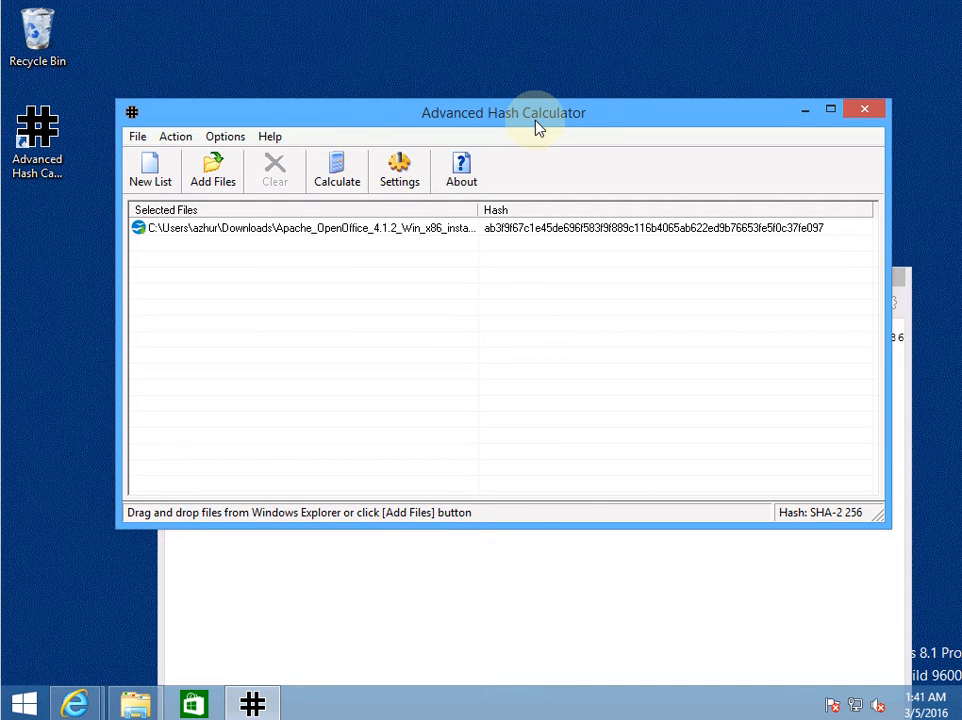
pyautogui.moveTo(547, 152)
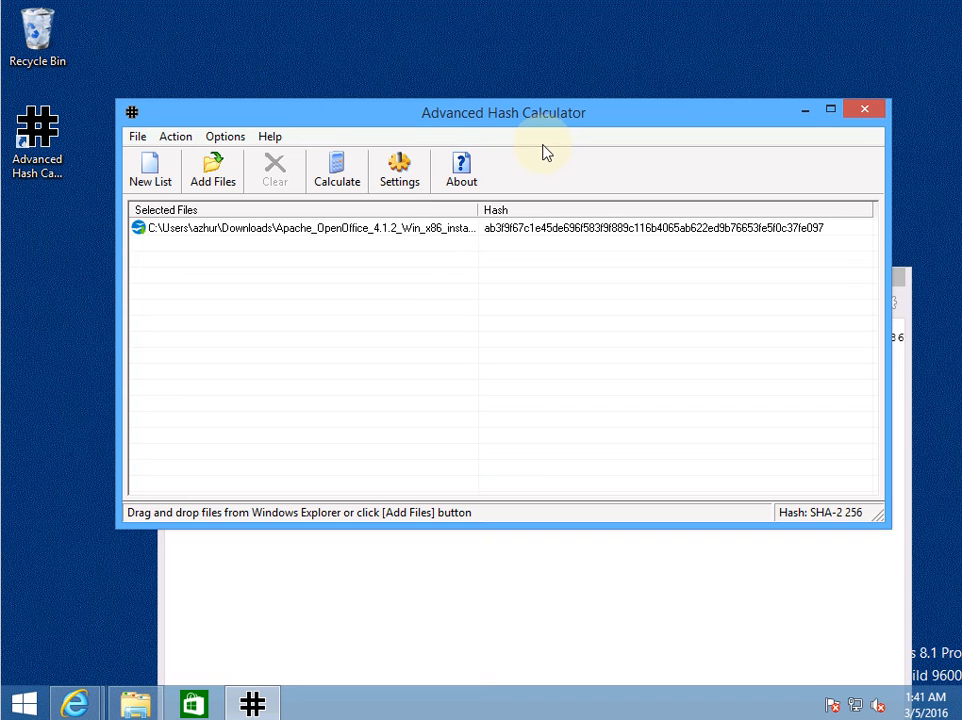
pyautogui.moveTo(538, 172)
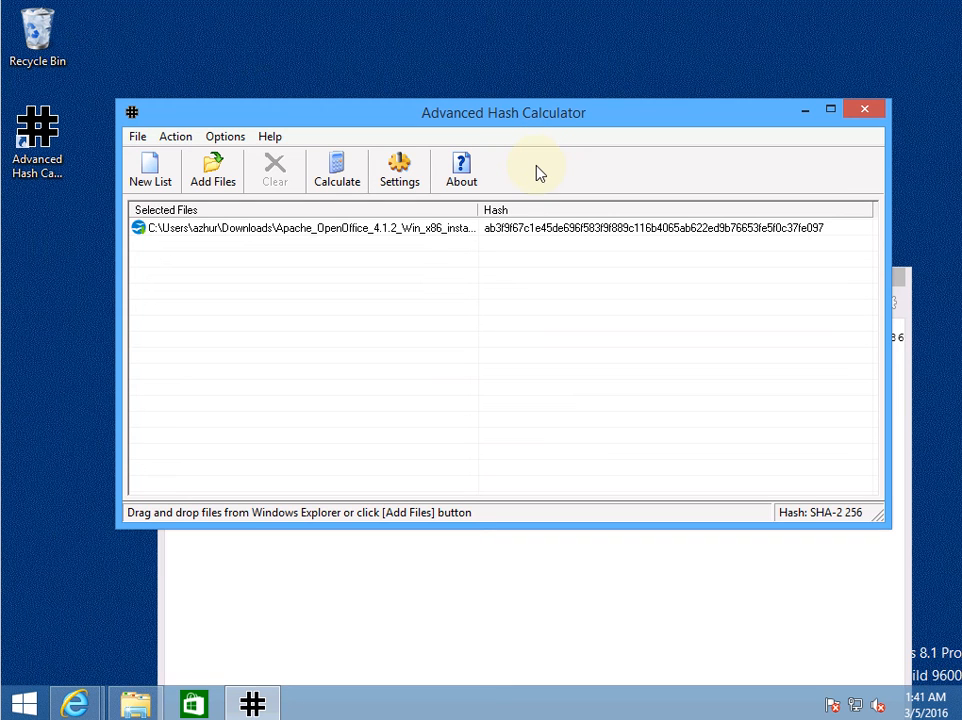